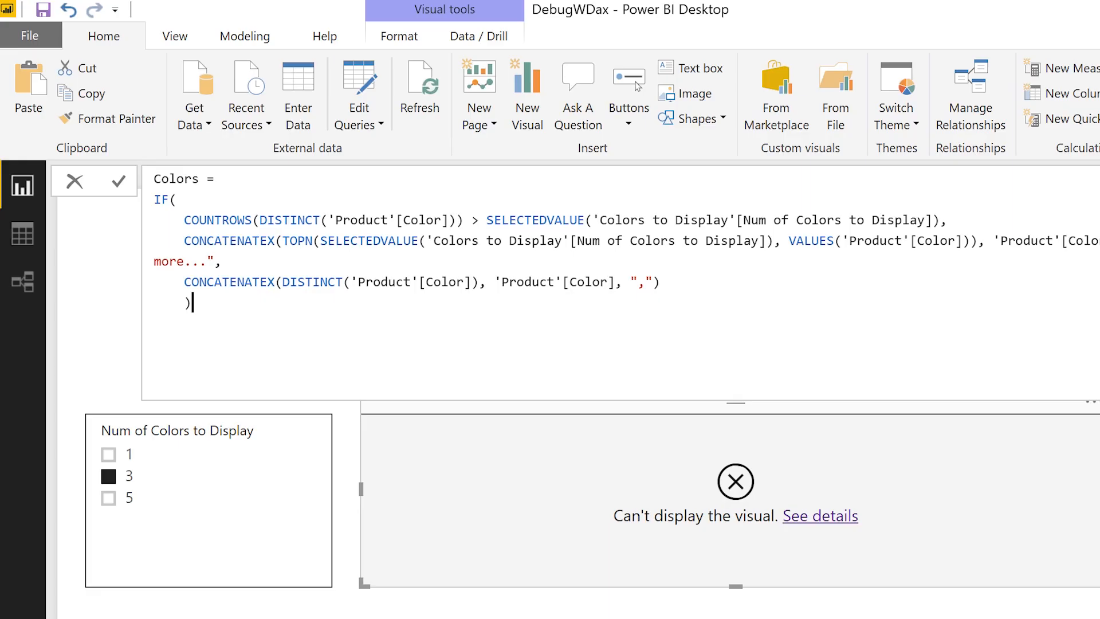
# Step: Select the whole Colors measure formula in the formula bar for copying
pyautogui.press('ctrl+a')
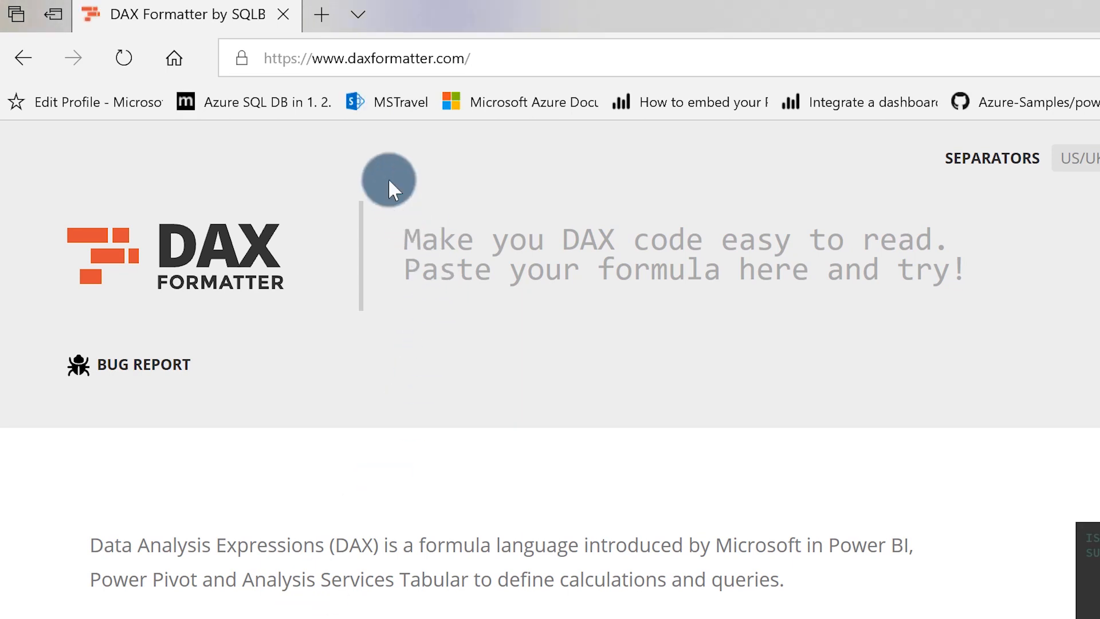
# Step: Paste the copied Colors measure code into DAX Formatter's 'Paste your formula here' box
pyautogui.click(386, 59)
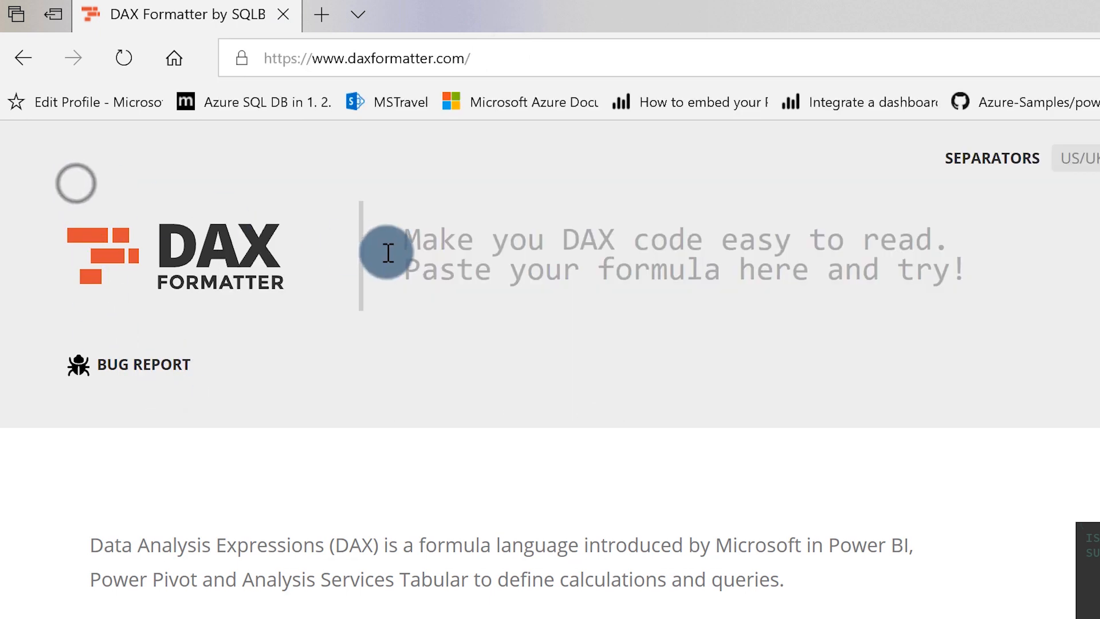
pyautogui.rightClick(387, 253)
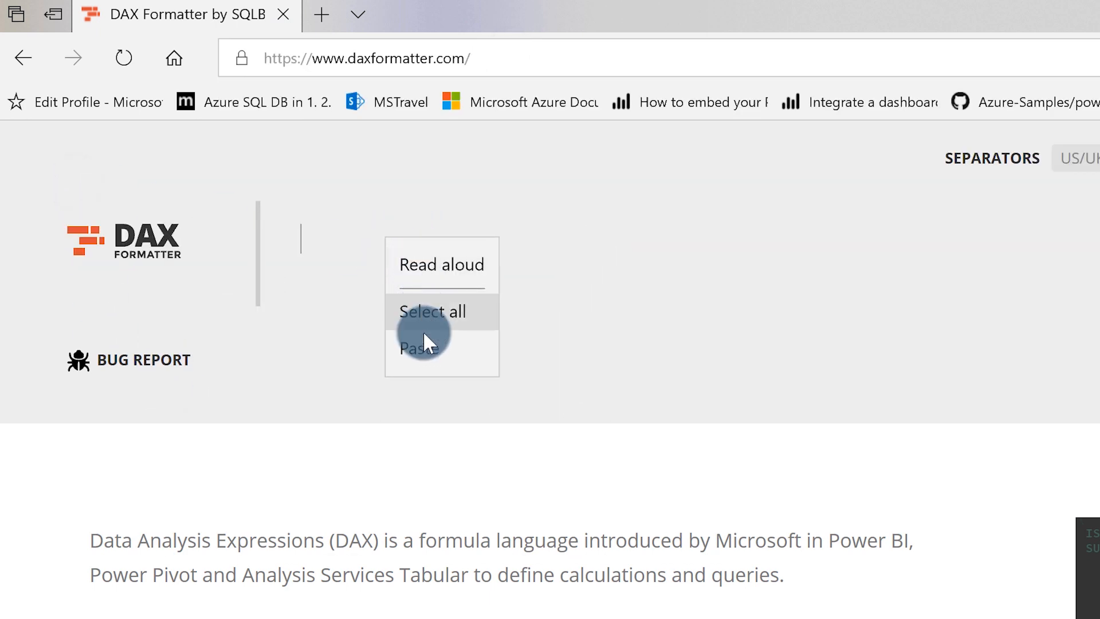
pyautogui.click(419, 347)
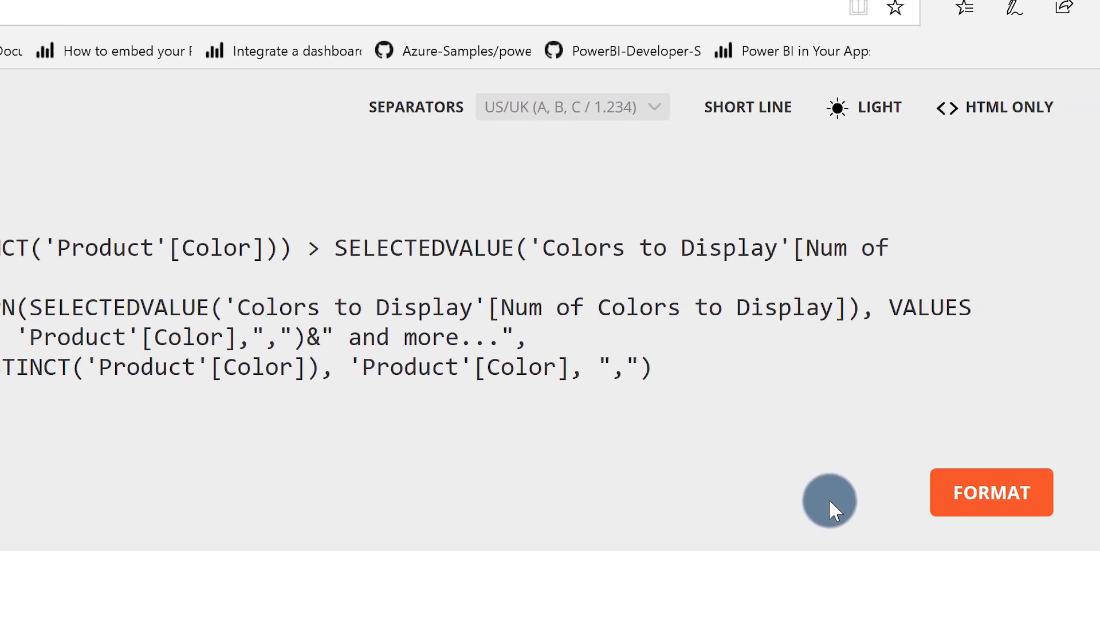